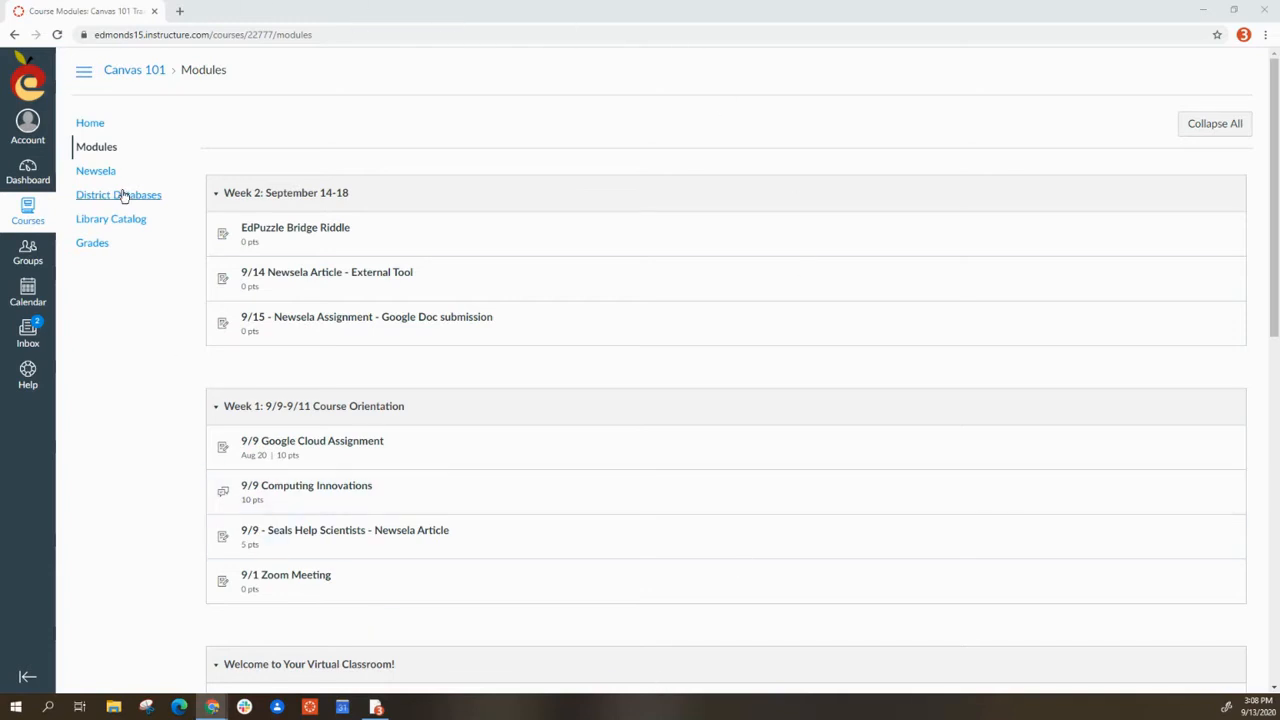
{"action": "mouse_move", "coordinate": [170, 361]}
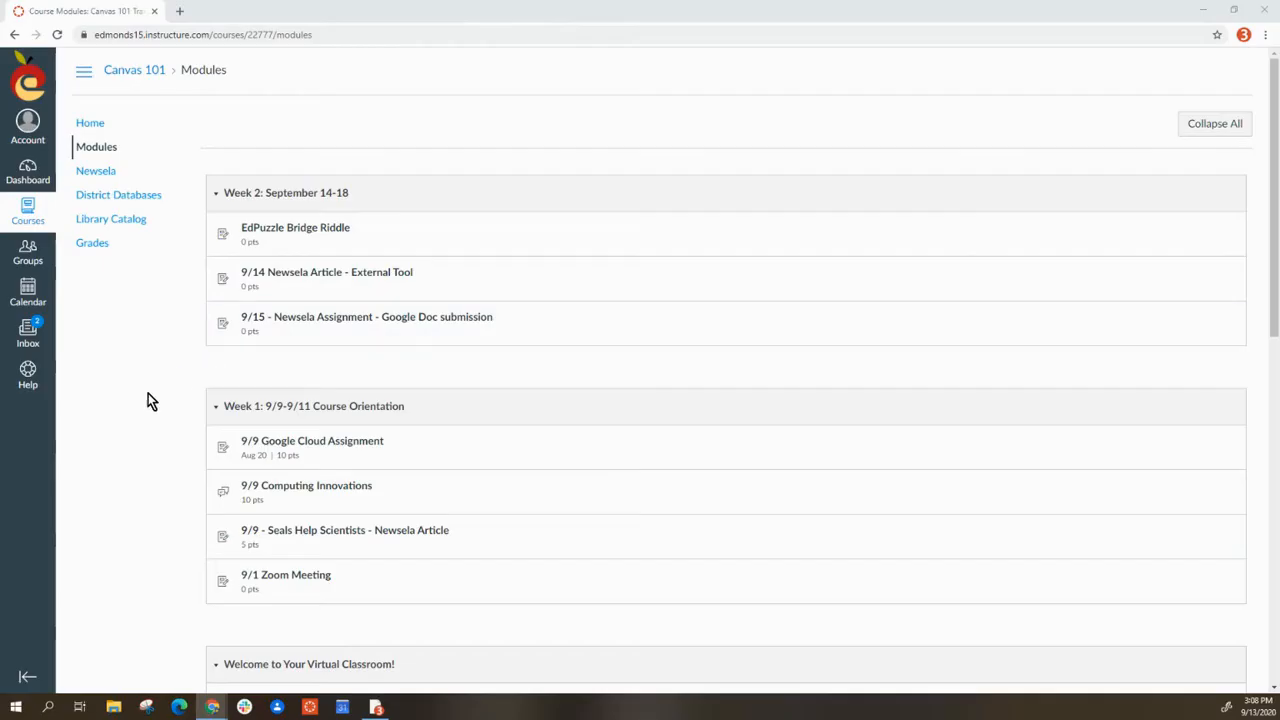
{"action": "mouse_move", "coordinate": [94, 108]}
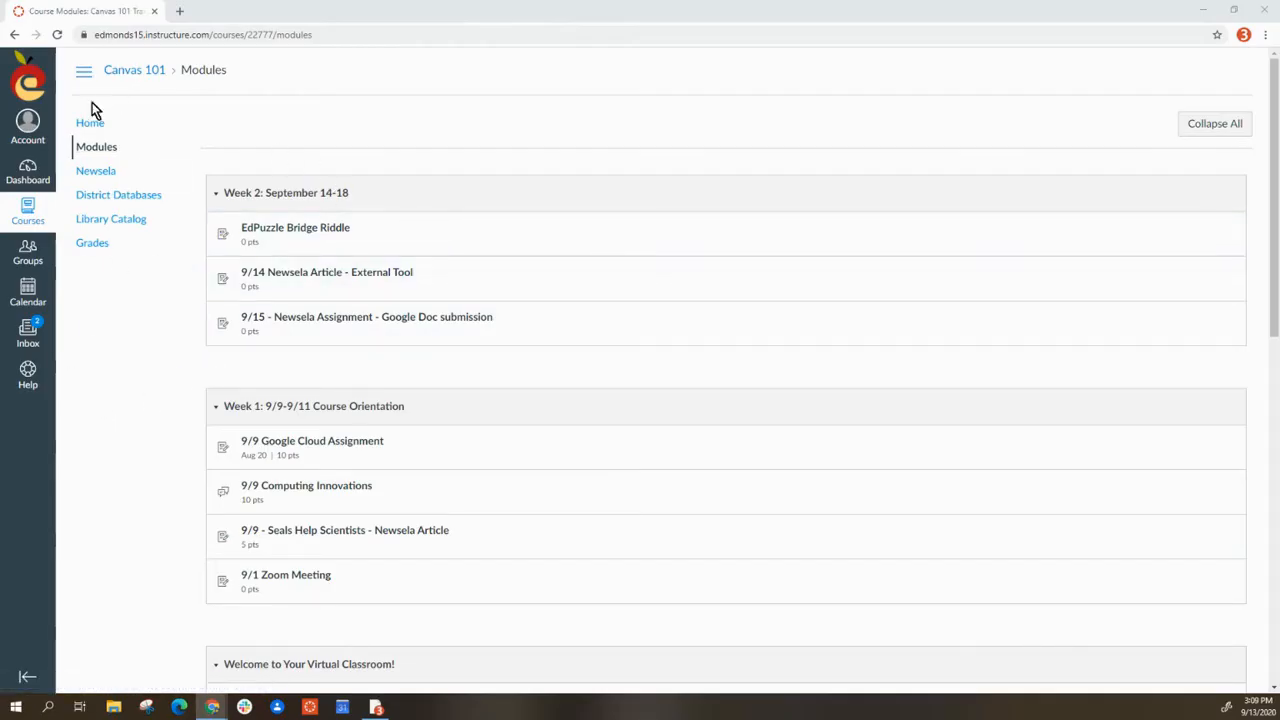
{"action": "mouse_move", "coordinate": [333, 230]}
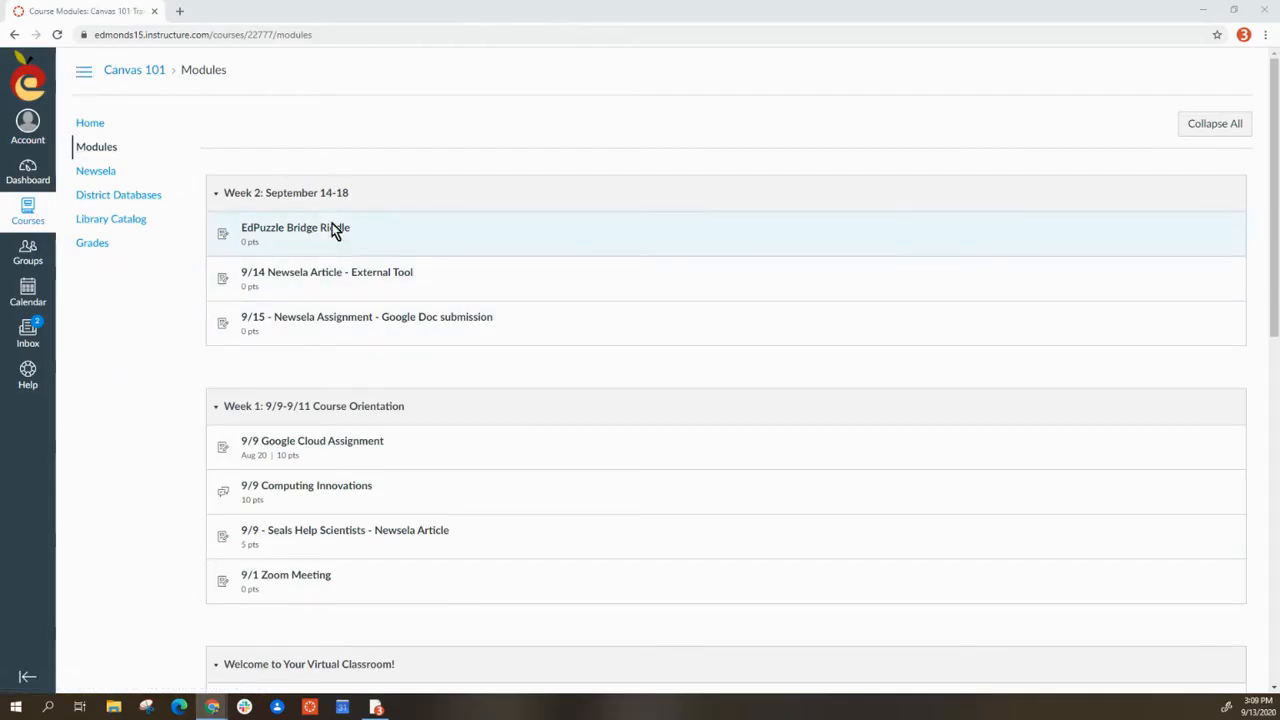
{"action": "mouse_move", "coordinate": [330, 232]}
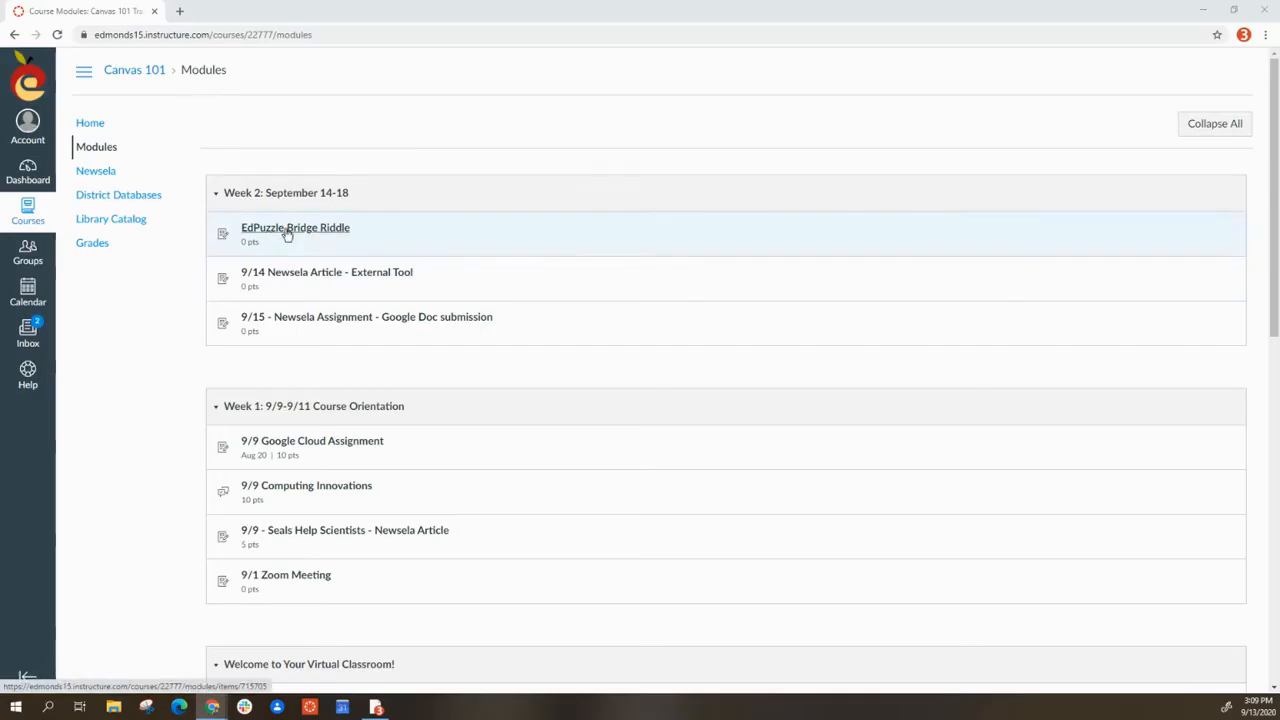
- Open the EdPuzzle Bridge Riddle assignment from Week 2 in Modules
{"action": "left_click", "coordinate": [295, 227]}
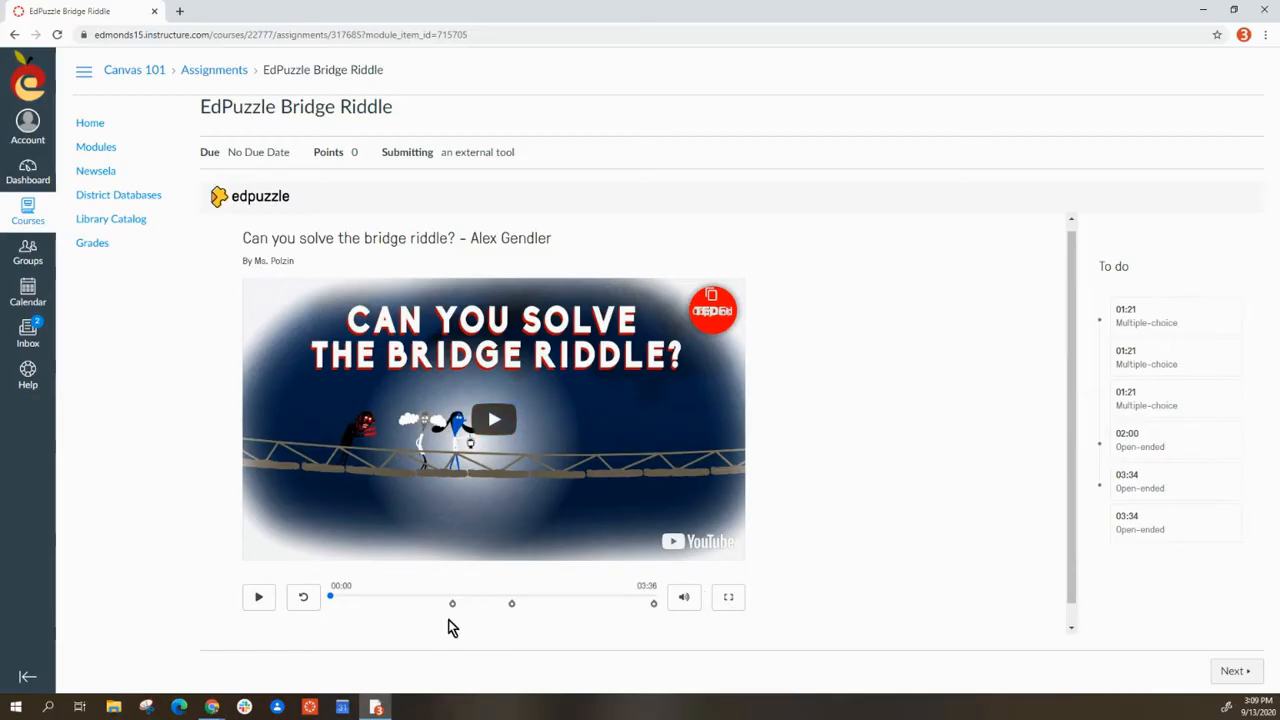
{"action": "mouse_move", "coordinate": [1140, 283]}
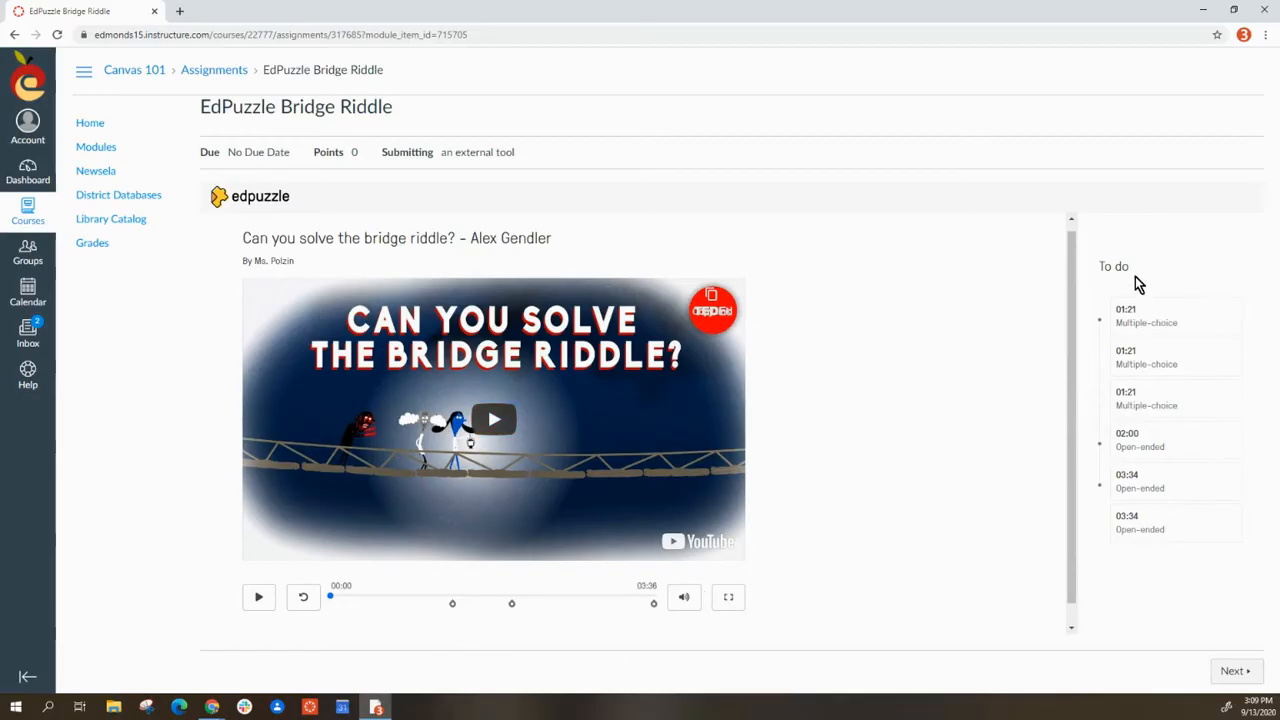
{"action": "mouse_move", "coordinate": [1153, 616]}
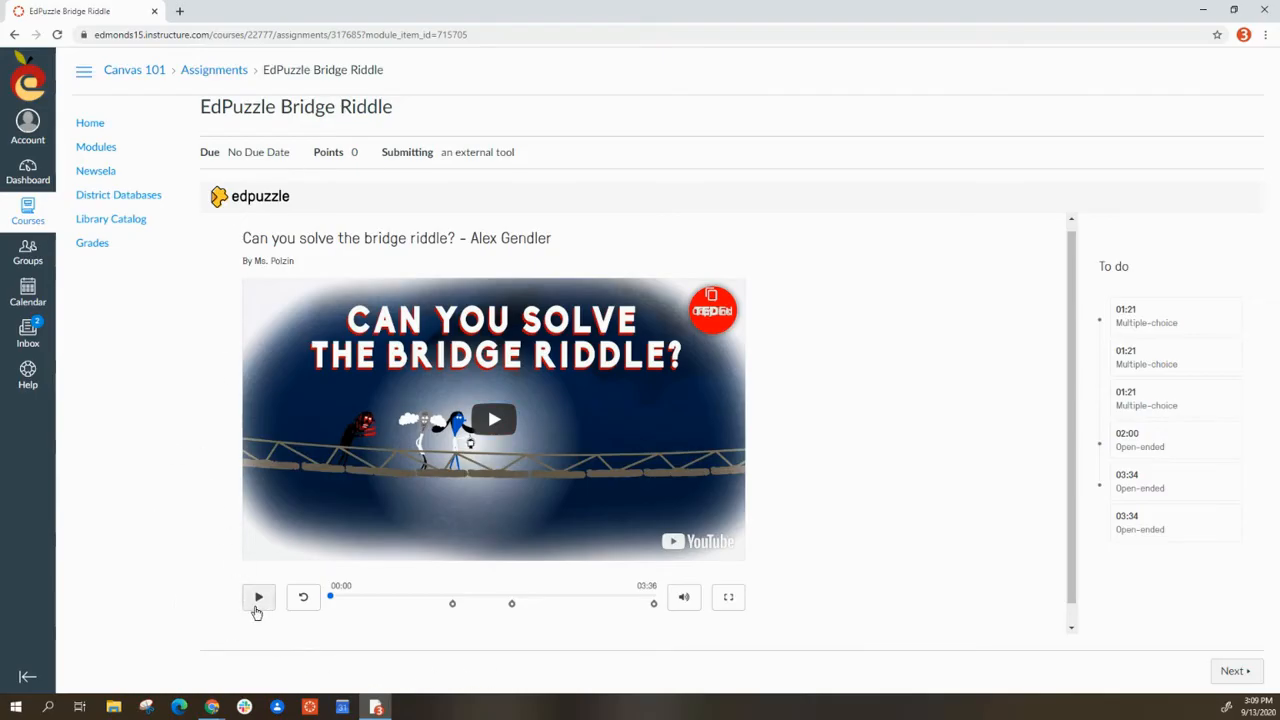
- Play the bridge riddle video until the first question about bridge capacity appears
{"action": "left_click", "coordinate": [258, 597]}
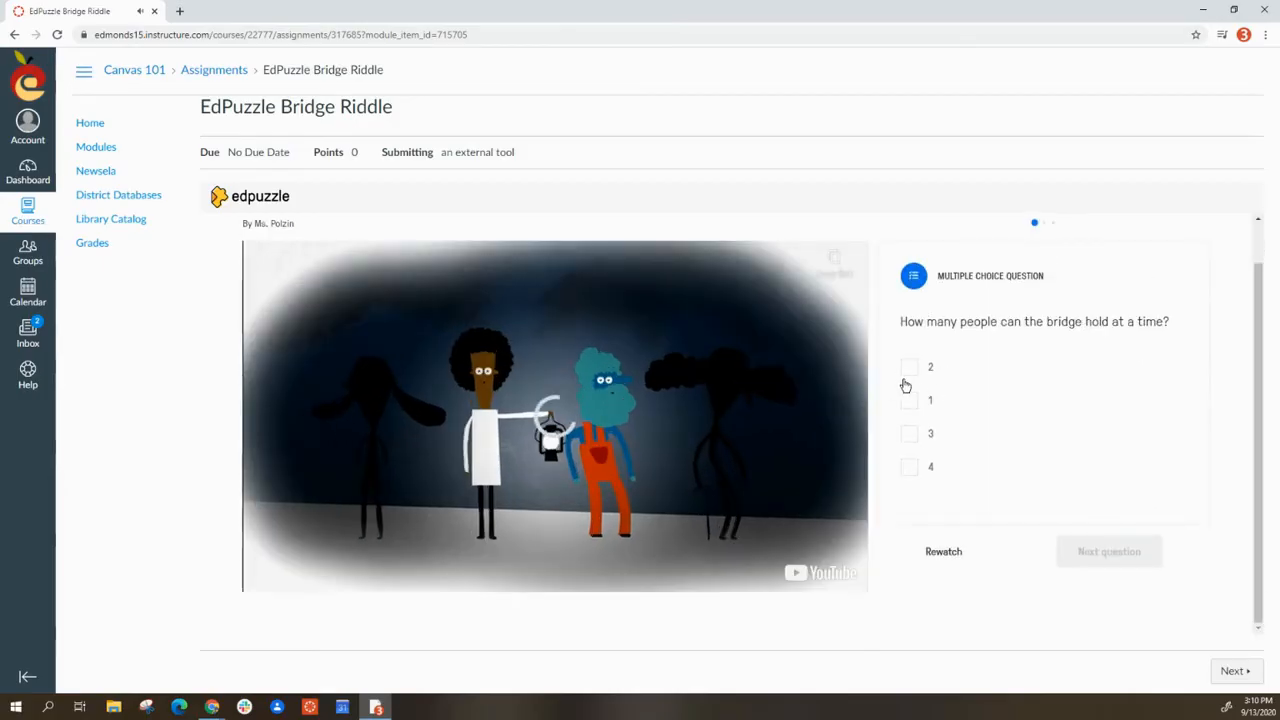
- Answer 3 to the bridge-capacity question and submit it
{"action": "left_click", "coordinate": [909, 433]}
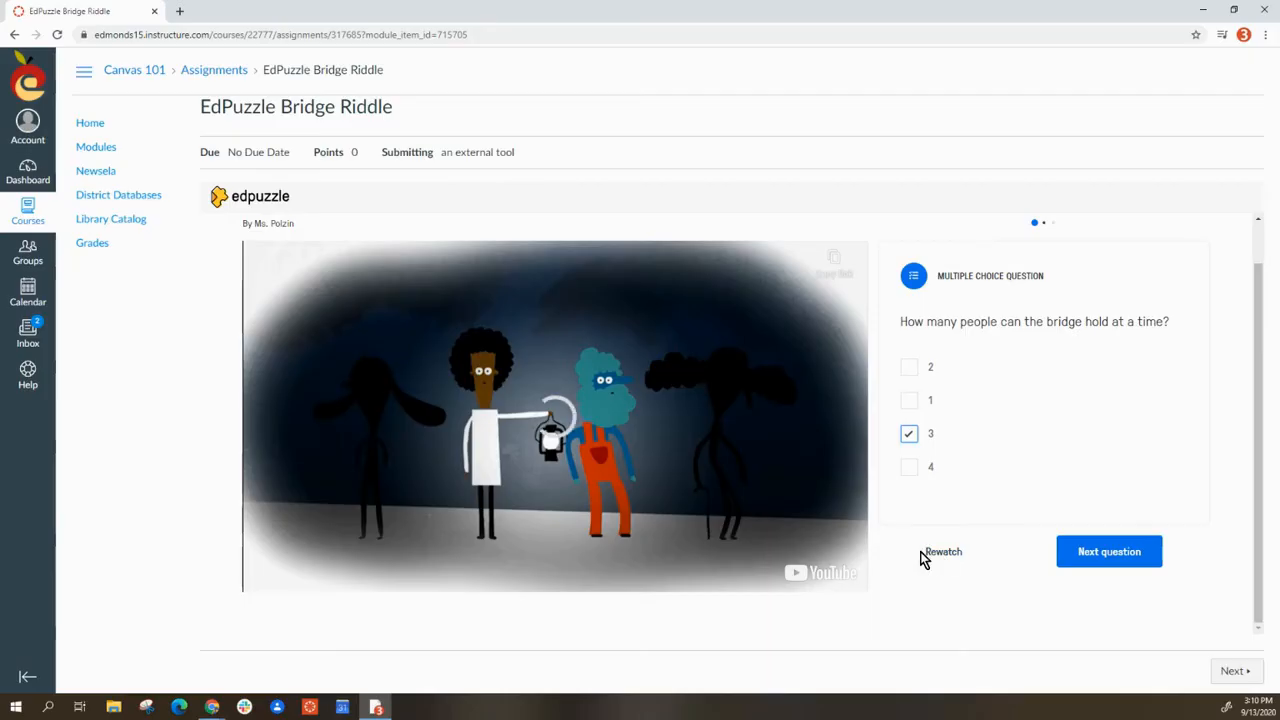
{"action": "left_click", "coordinate": [942, 551]}
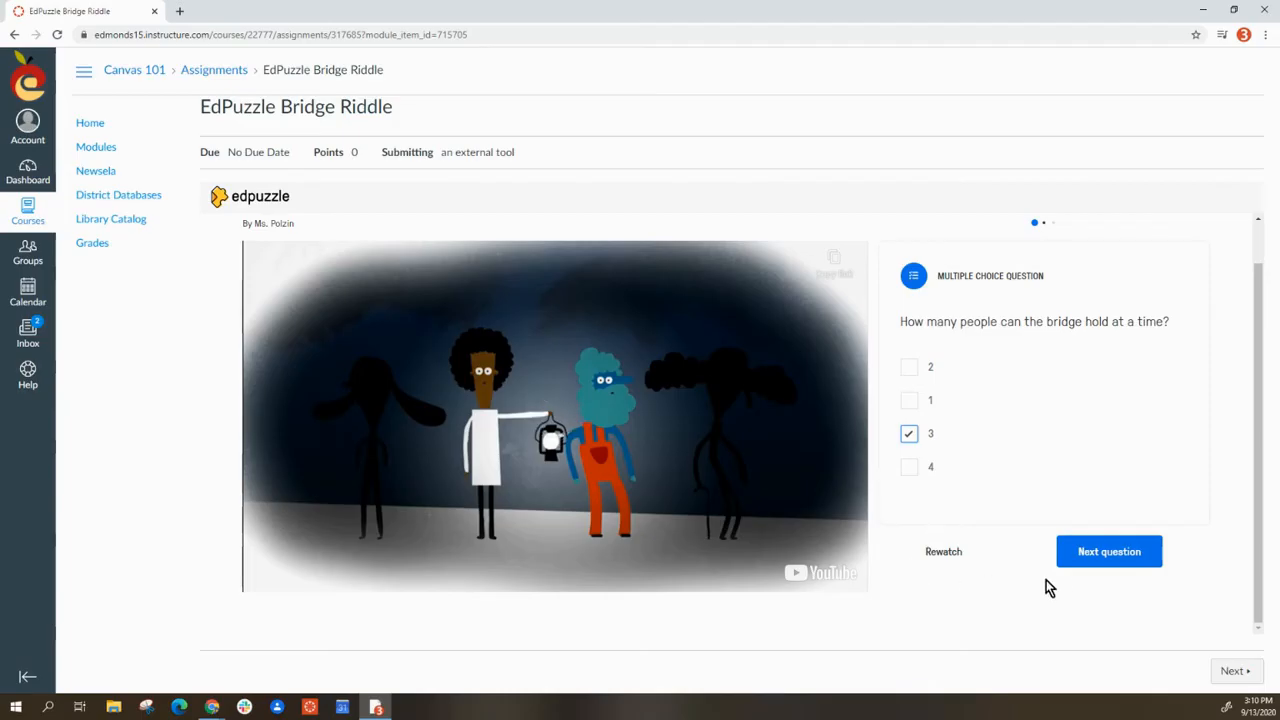
{"action": "left_click", "coordinate": [1109, 551]}
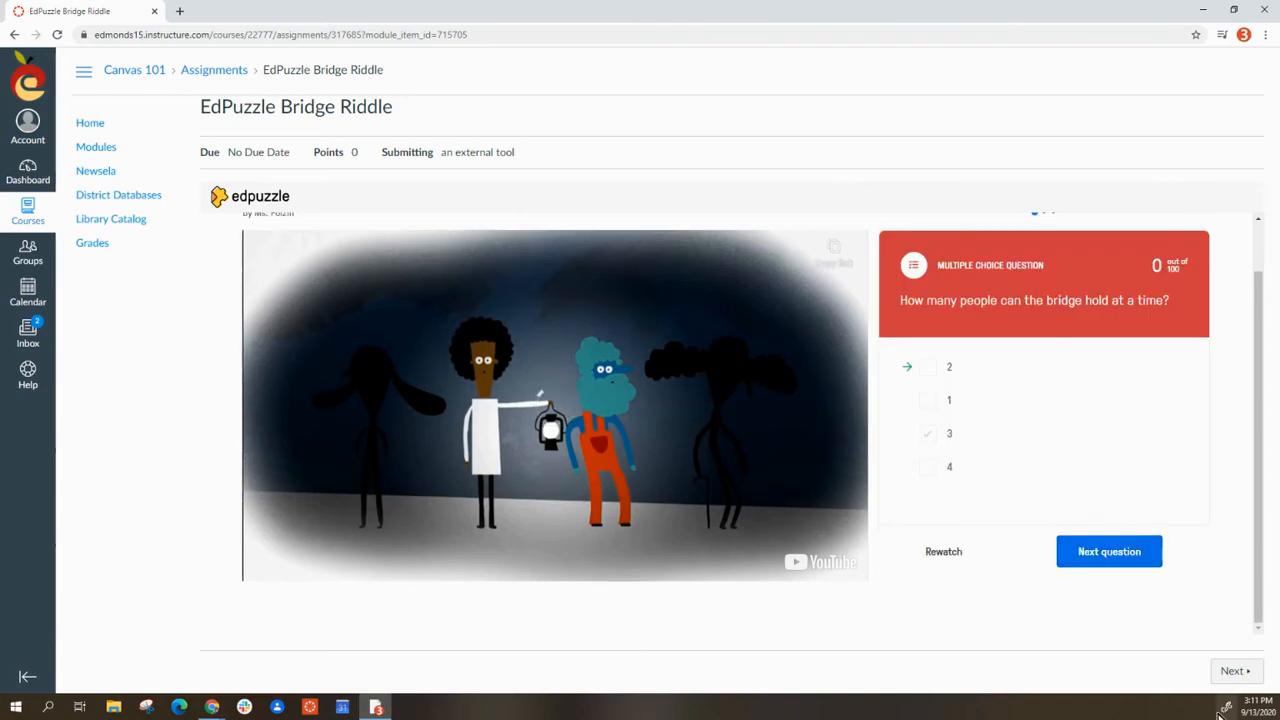
- Step through the remaining multiple-choice questions and resume the video at 1:28
{"action": "left_click", "coordinate": [1108, 551]}
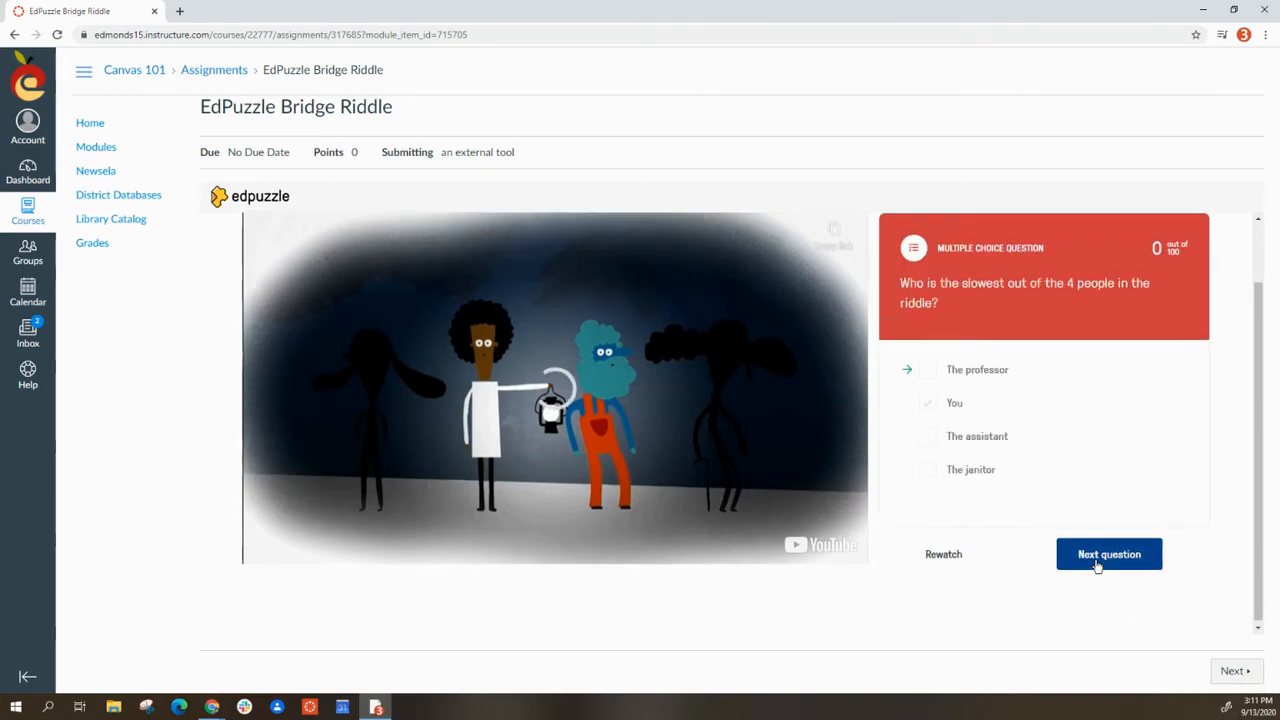
{"action": "left_click", "coordinate": [1108, 554]}
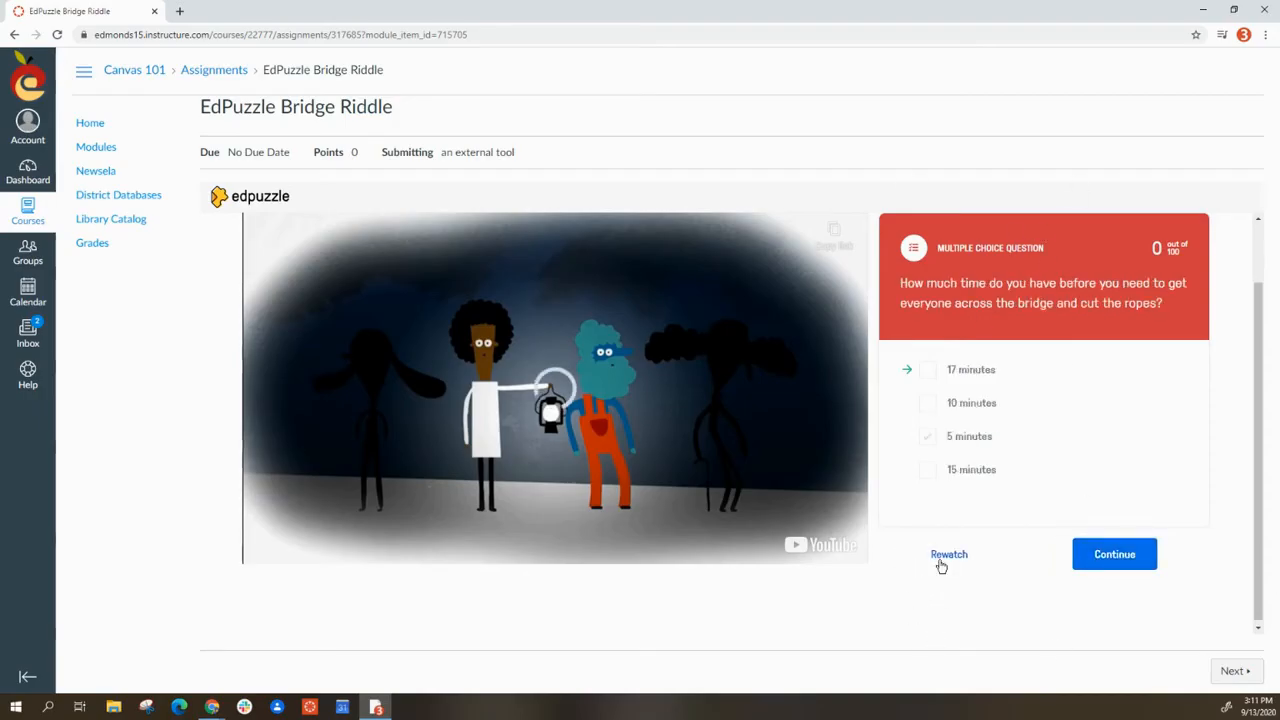
{"action": "left_click", "coordinate": [926, 435]}
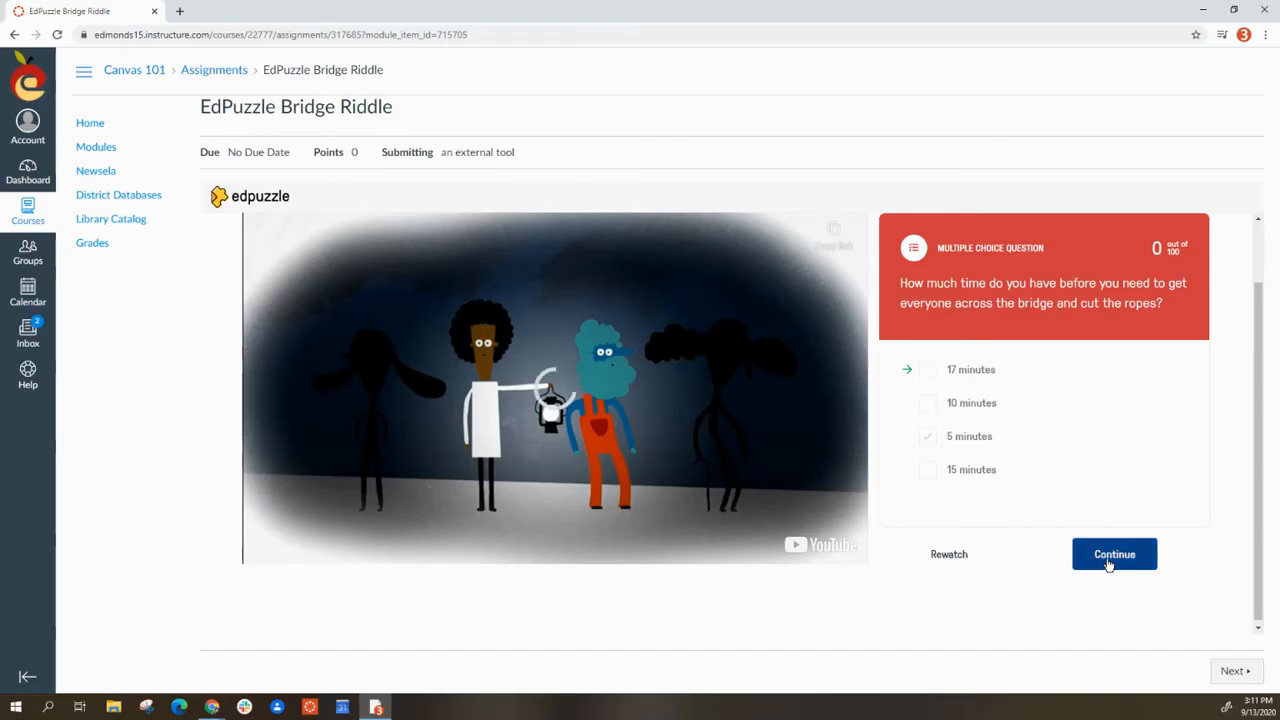
{"action": "left_click", "coordinate": [1114, 554]}
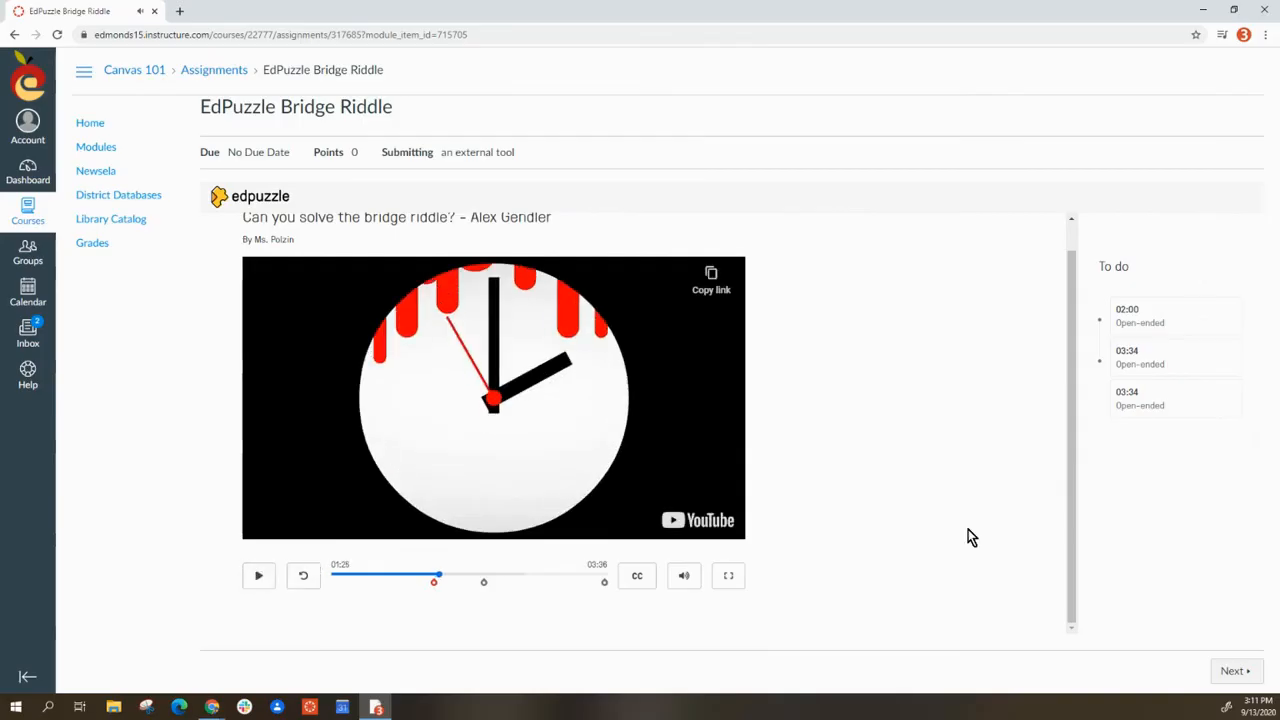
{"action": "mouse_move", "coordinate": [815, 668]}
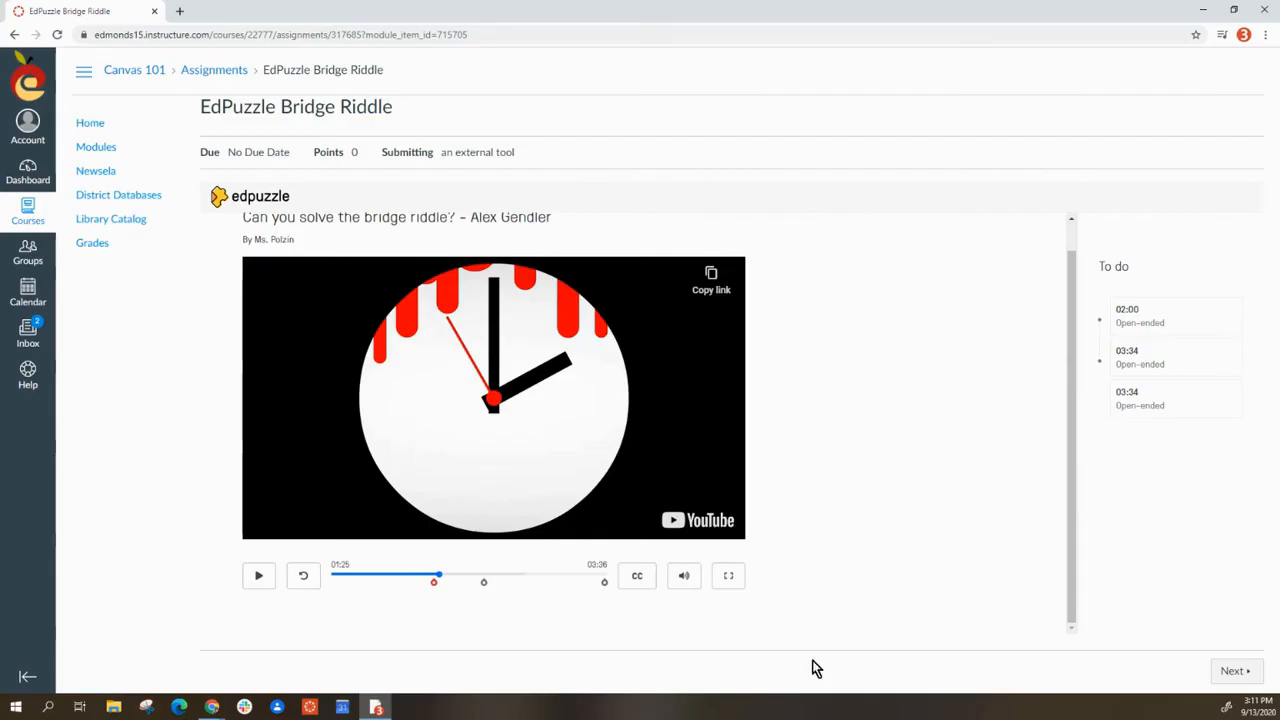
{"action": "mouse_move", "coordinate": [347, 648]}
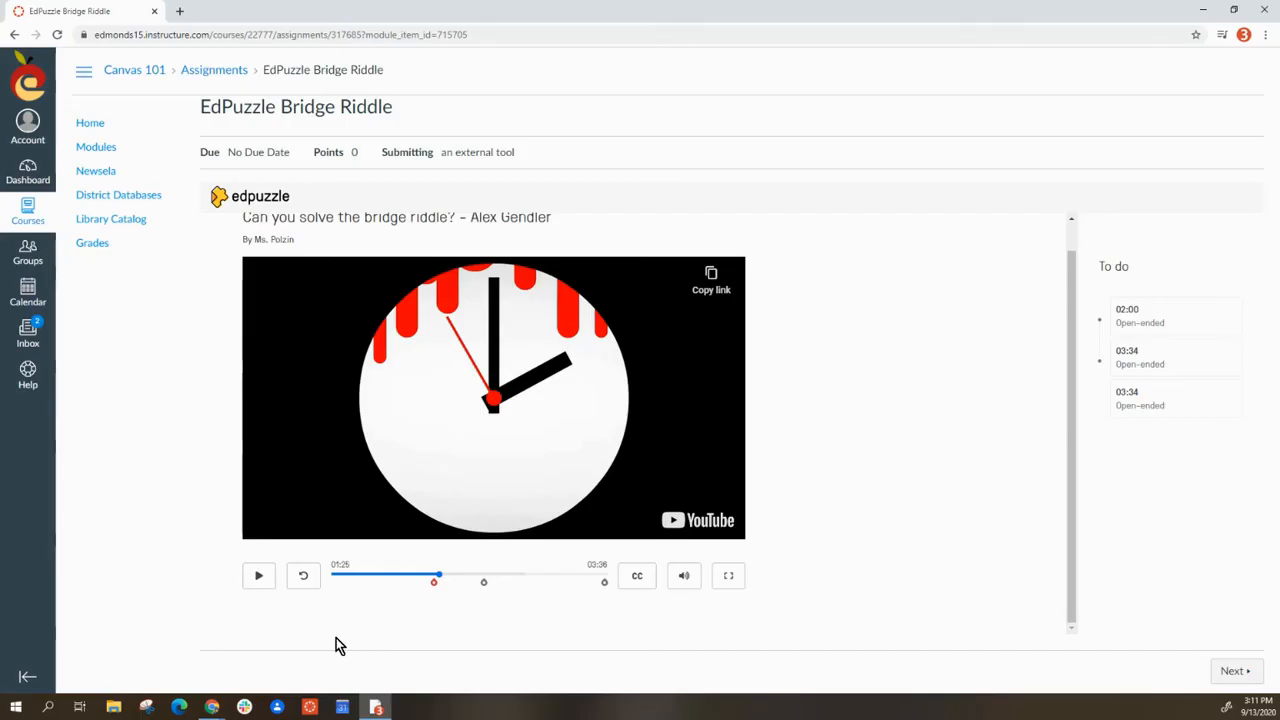
{"action": "mouse_move", "coordinate": [333, 584]}
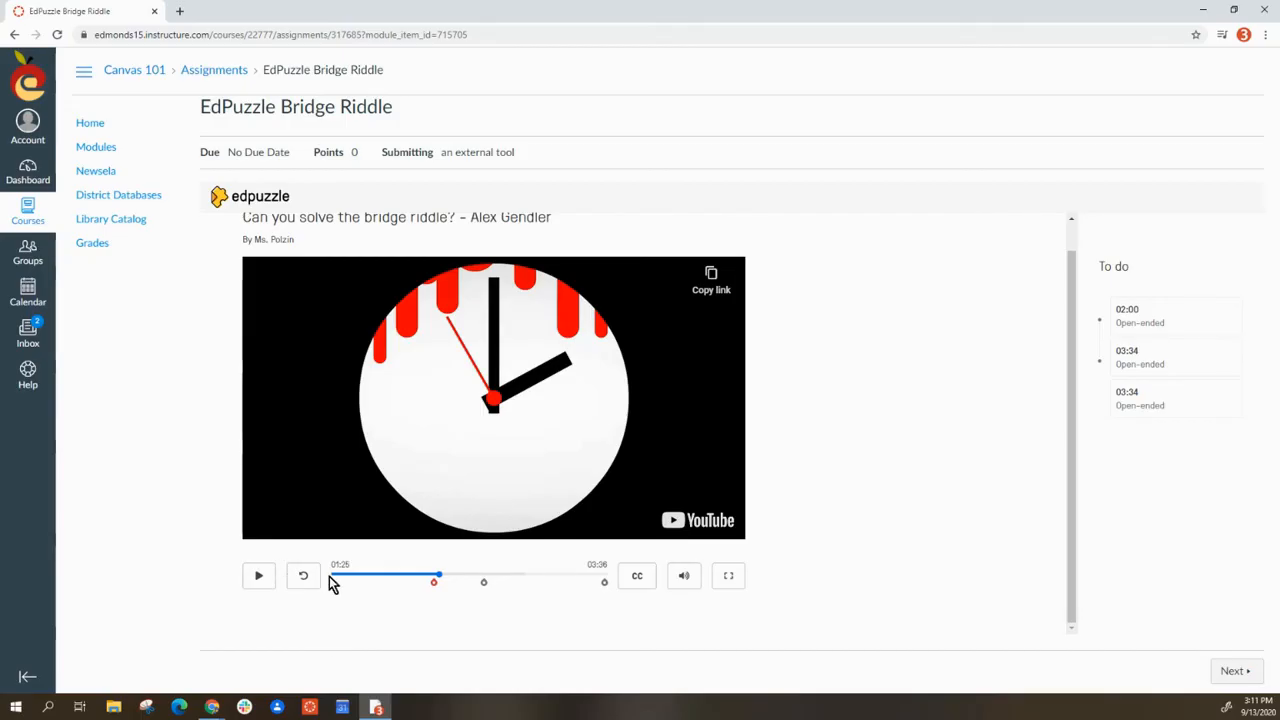
{"action": "mouse_move", "coordinate": [598, 583]}
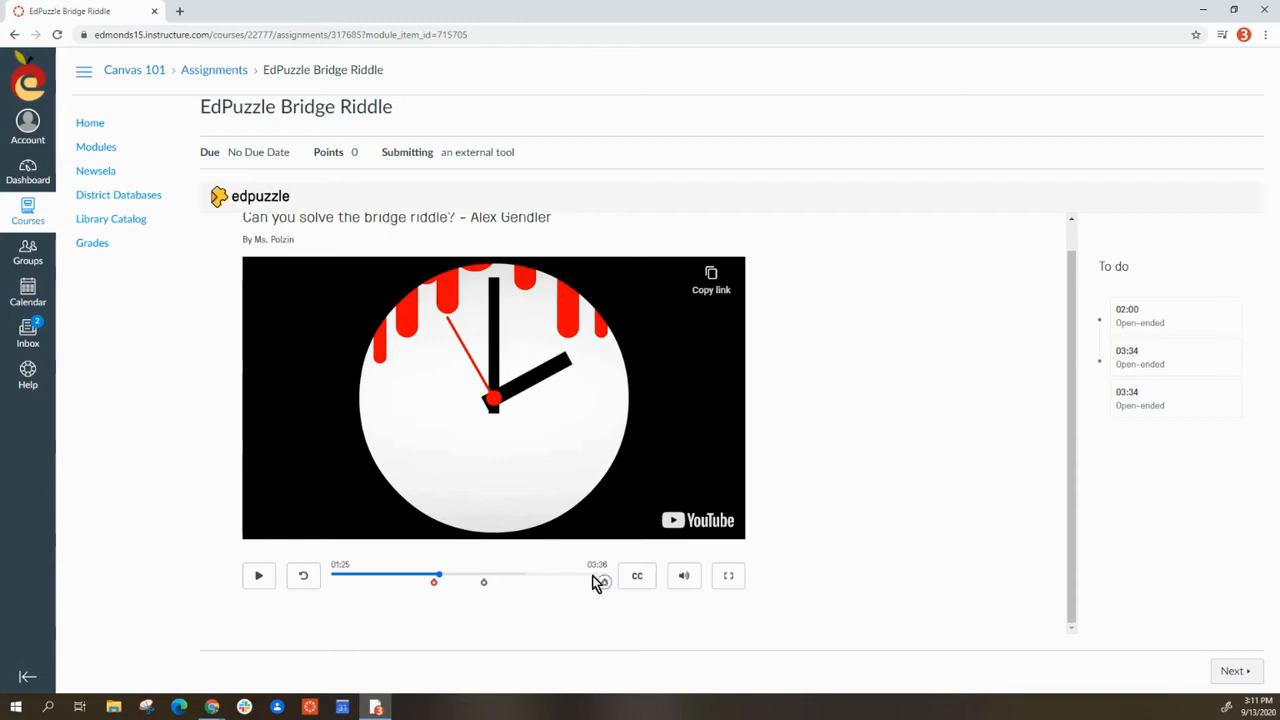
{"action": "mouse_move", "coordinate": [325, 580]}
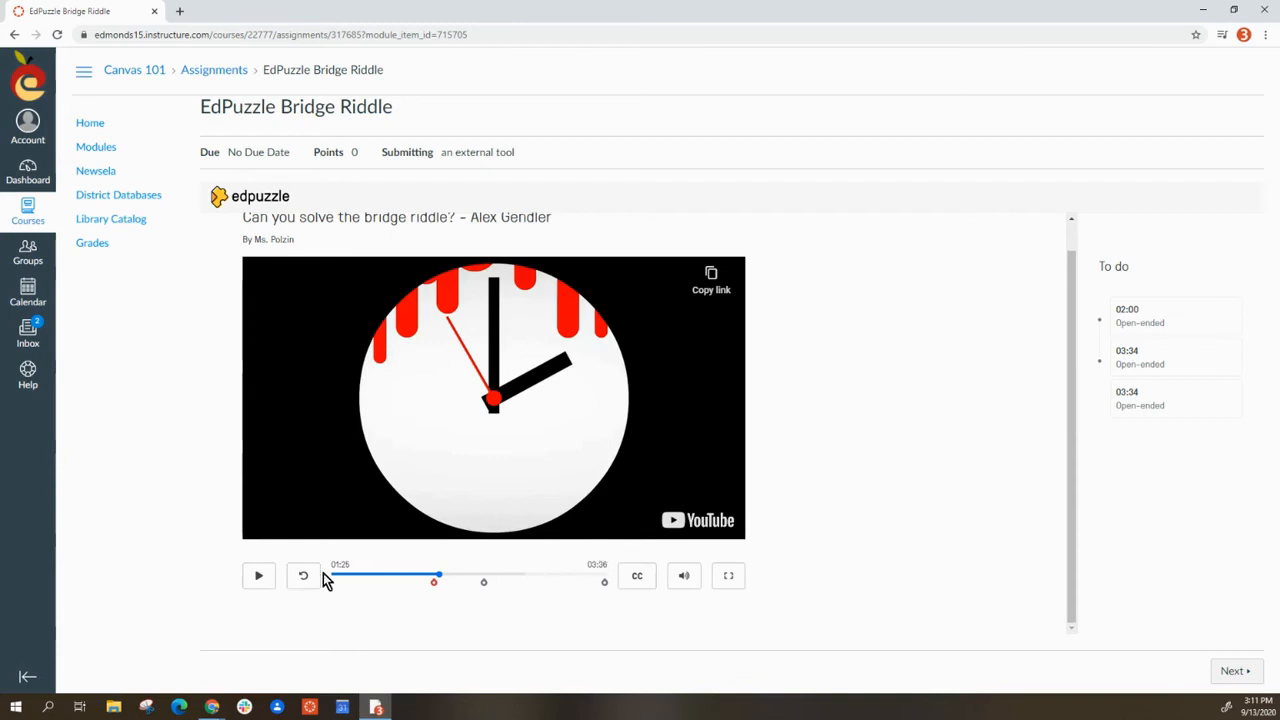
{"action": "mouse_move", "coordinate": [583, 589]}
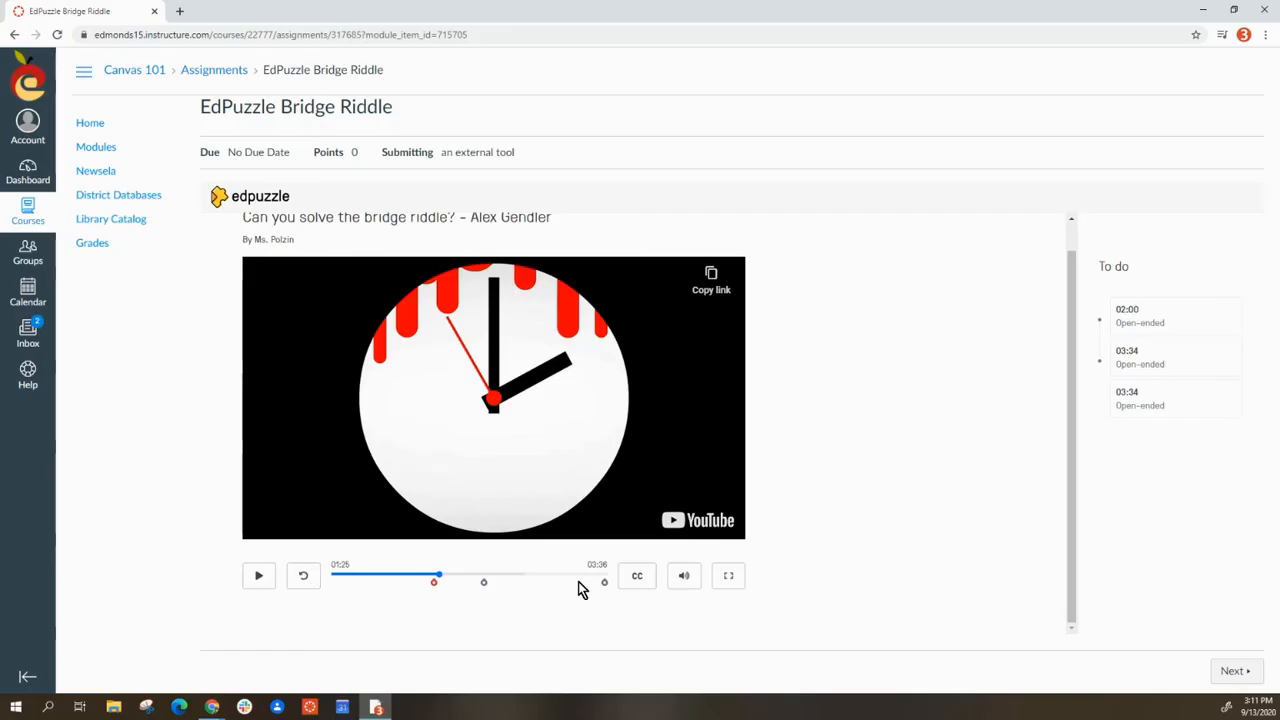
{"action": "mouse_move", "coordinate": [940, 643]}
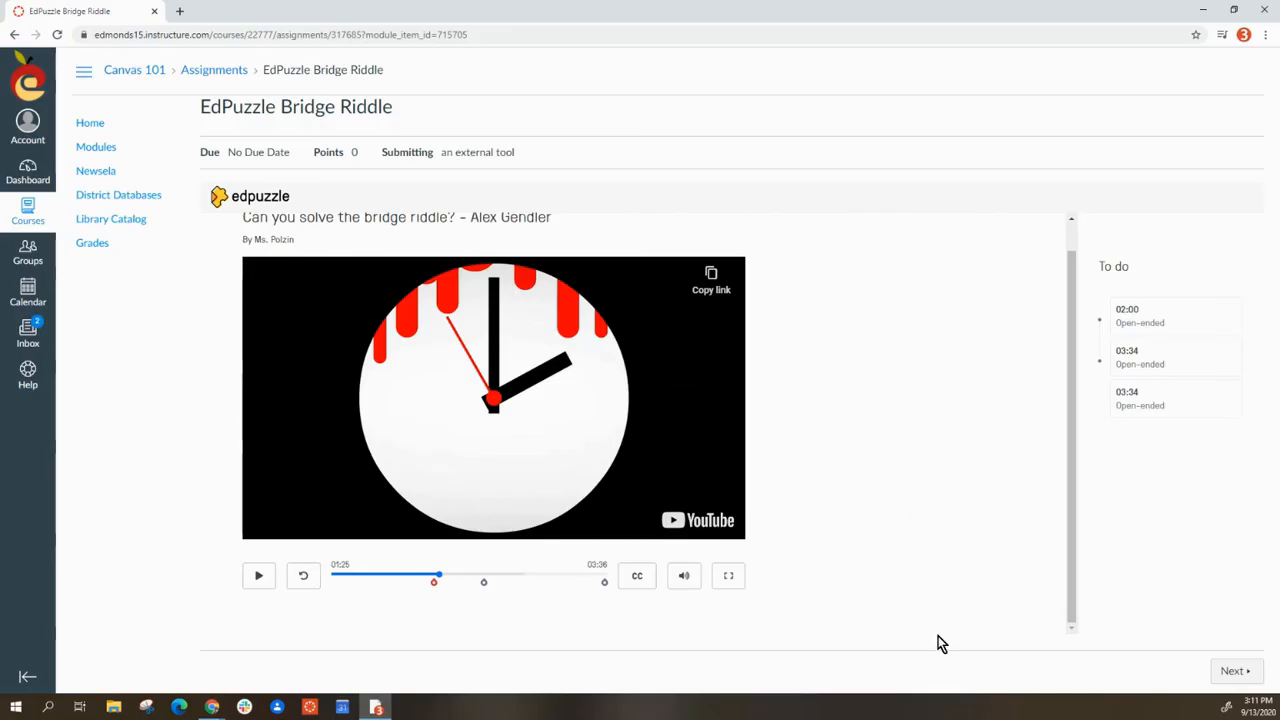
{"action": "mouse_move", "coordinate": [960, 570]}
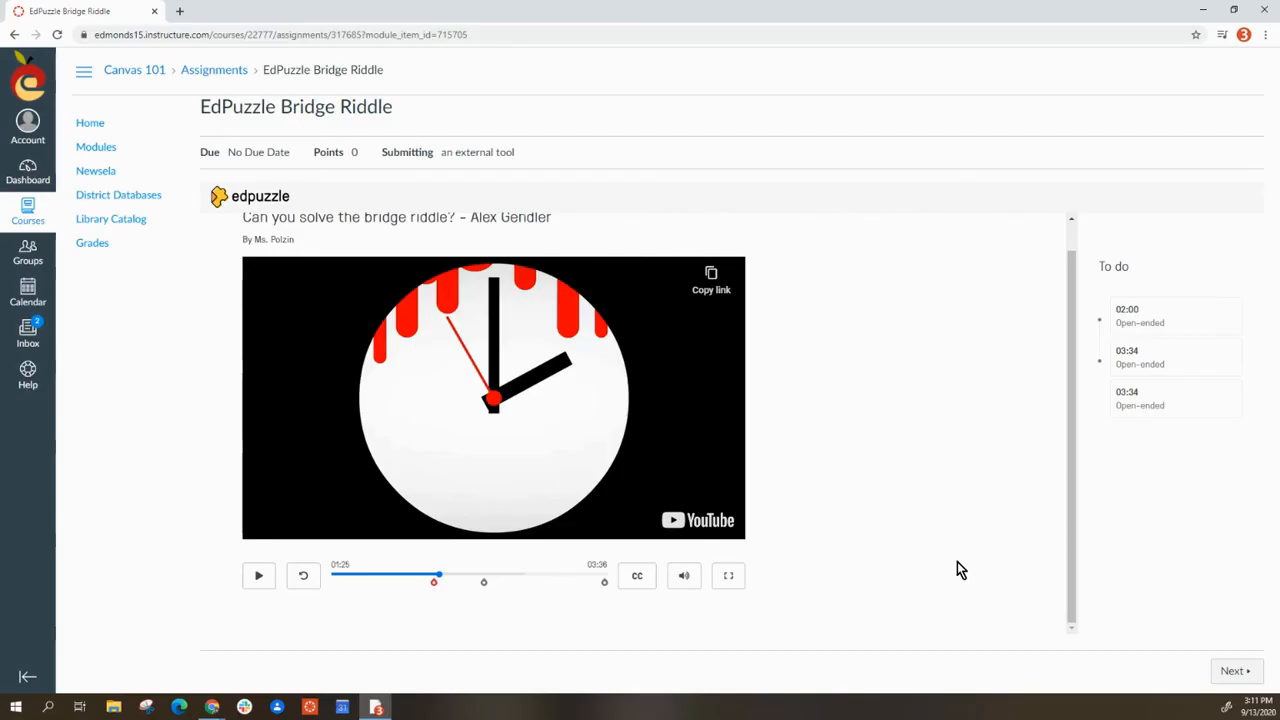
{"action": "mouse_move", "coordinate": [490, 487]}
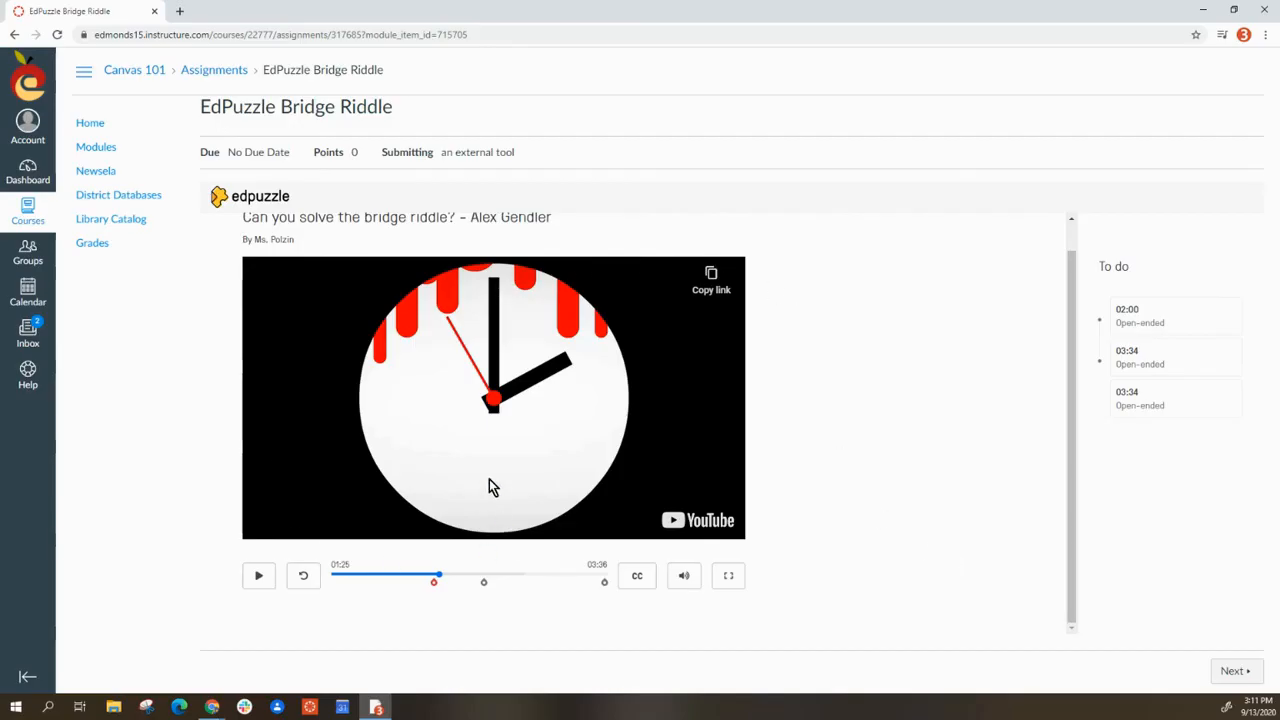
{"action": "mouse_move", "coordinate": [507, 400]}
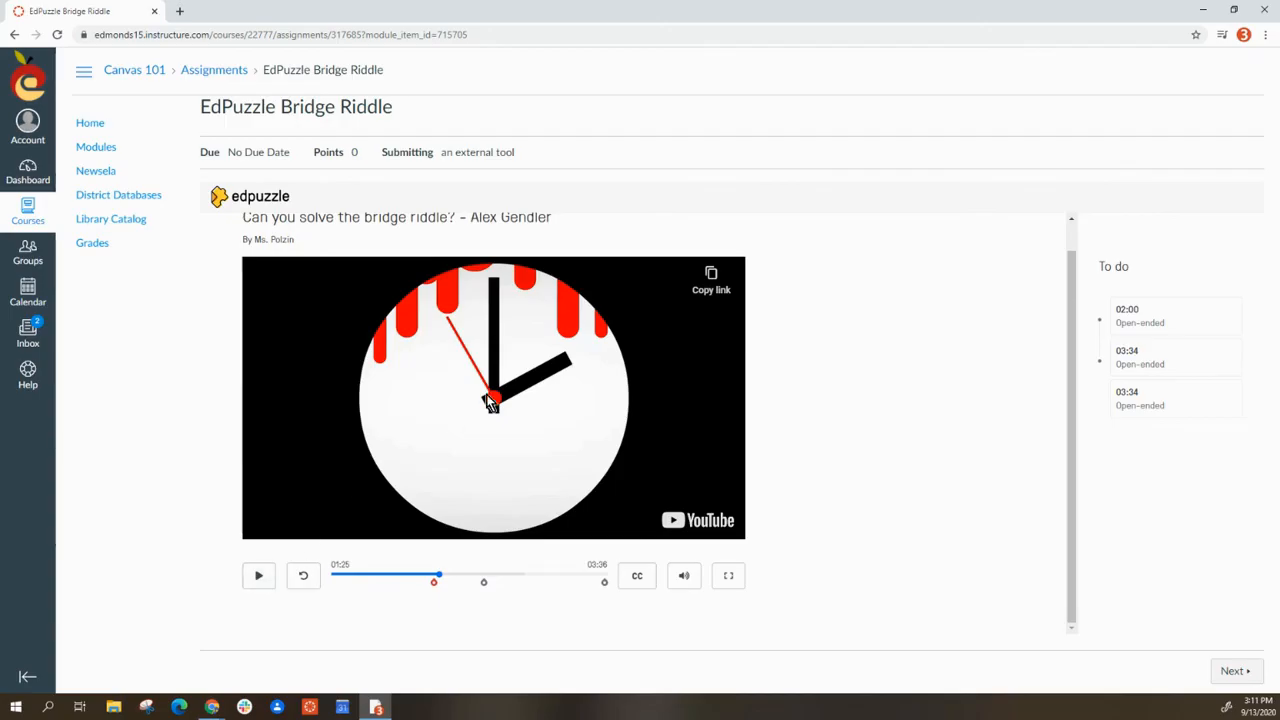
{"action": "mouse_move", "coordinate": [758, 357]}
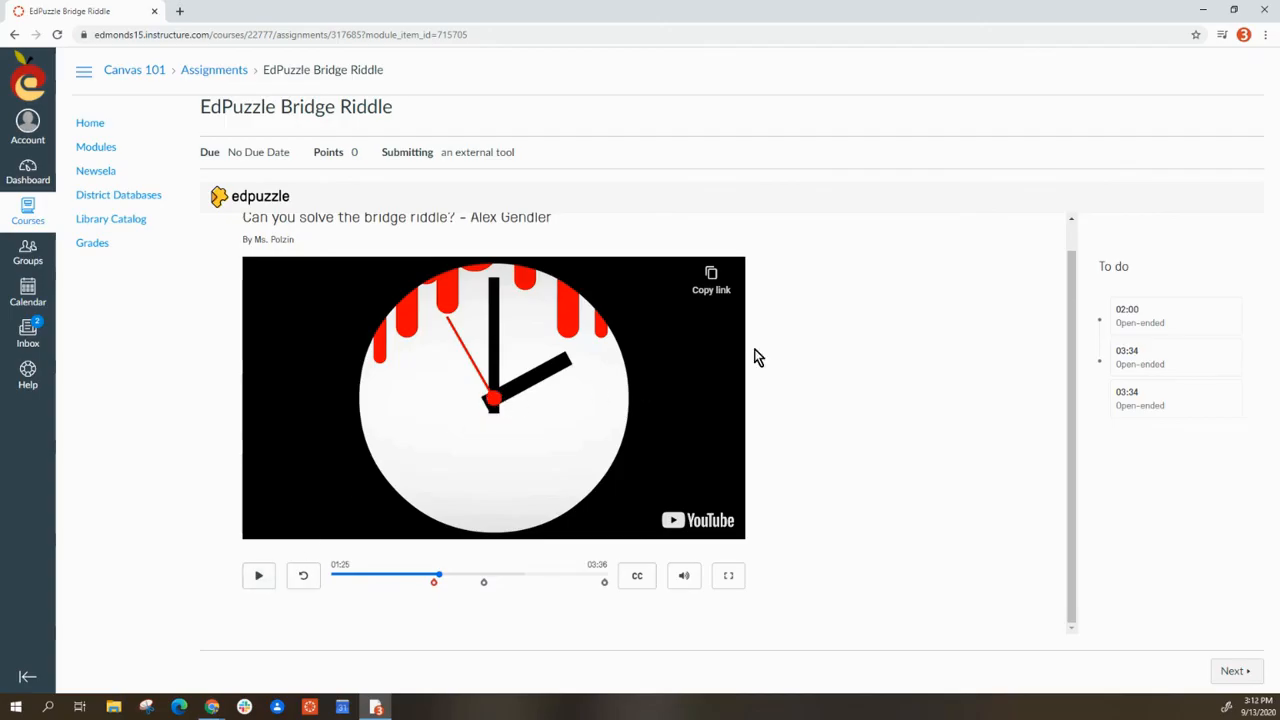
{"action": "mouse_move", "coordinate": [757, 407]}
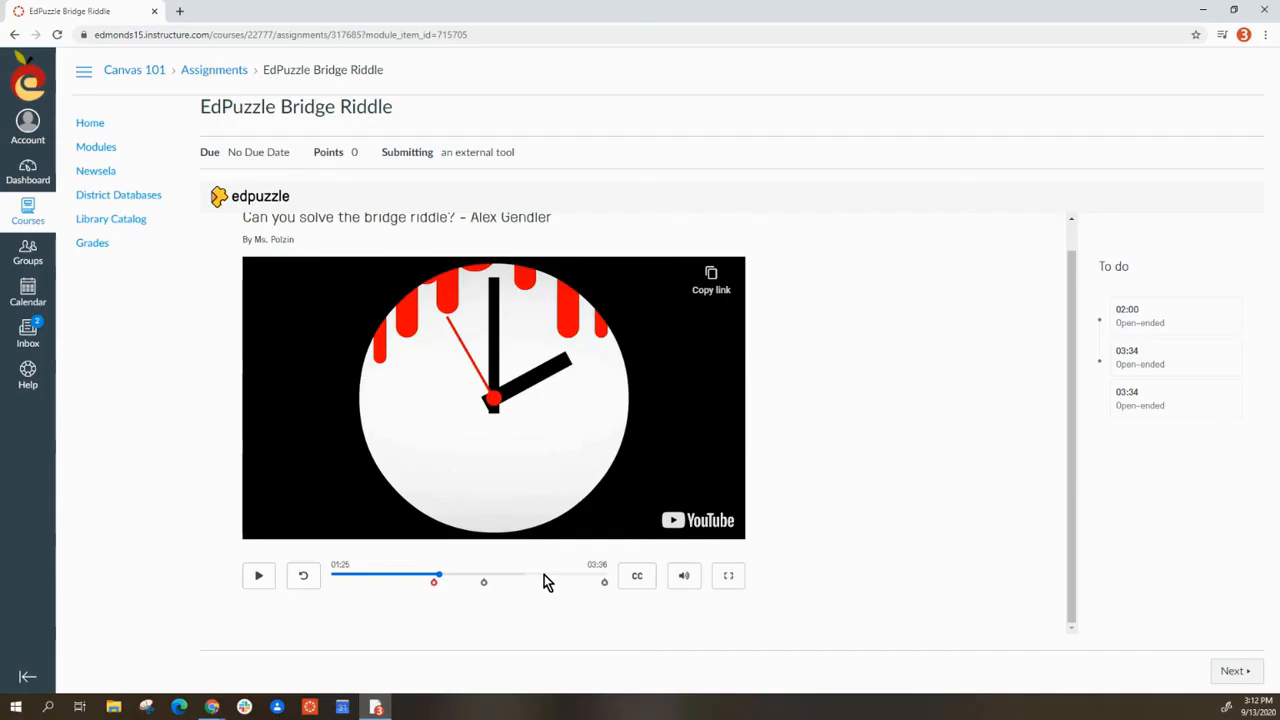
{"action": "mouse_move", "coordinate": [565, 581]}
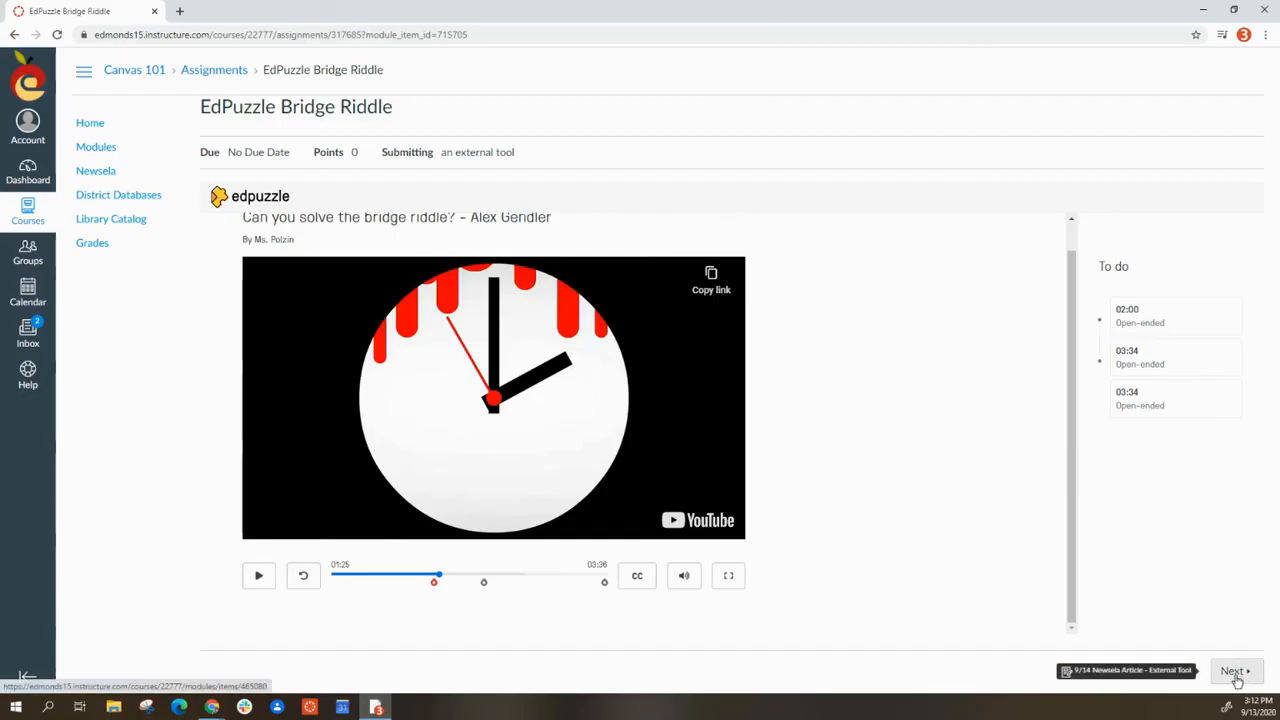
{"action": "mouse_move", "coordinate": [1243, 683]}
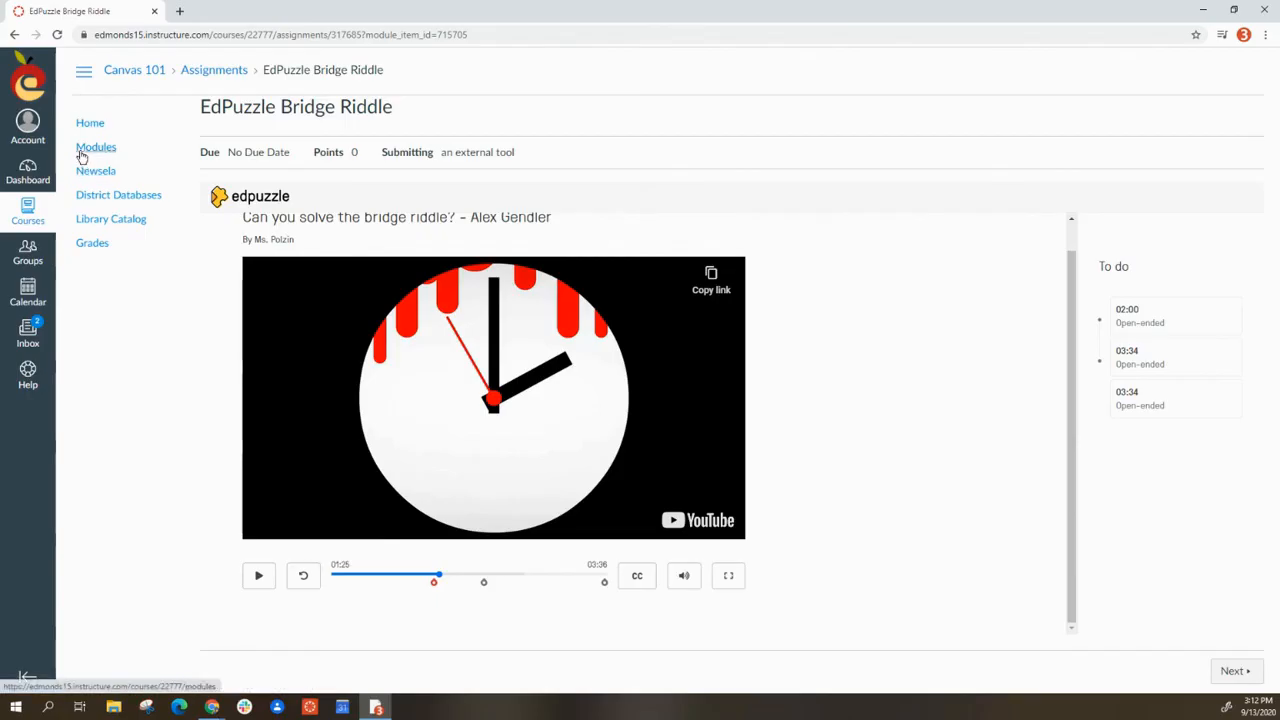
{"action": "mouse_move", "coordinate": [96, 147]}
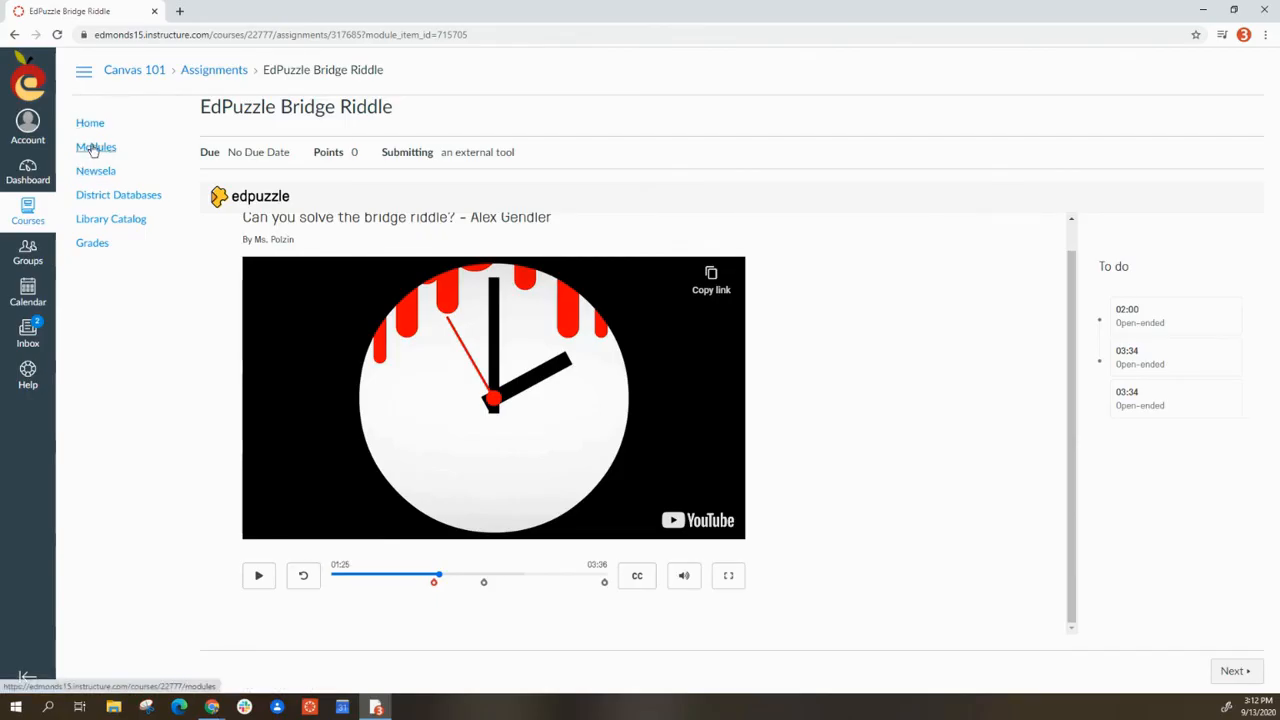
- Return to the course Modules page listing Week 2 and Week 1 items
{"action": "left_click", "coordinate": [96, 147]}
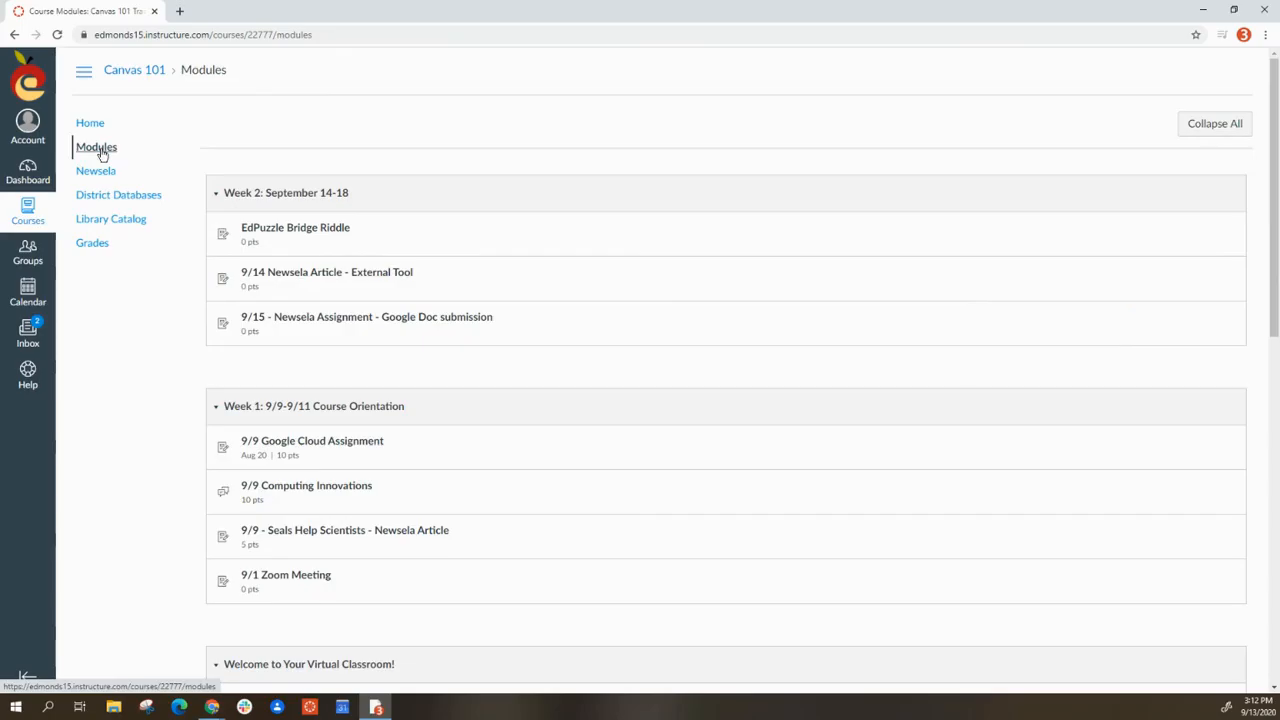